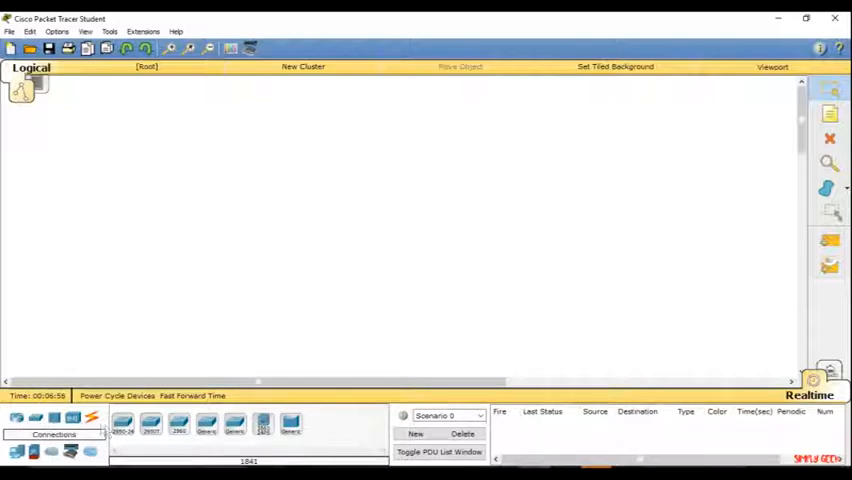
Step: Show the Routers category in the device-type box to list router models
{"action": "left_click", "coordinate": [33, 419]}
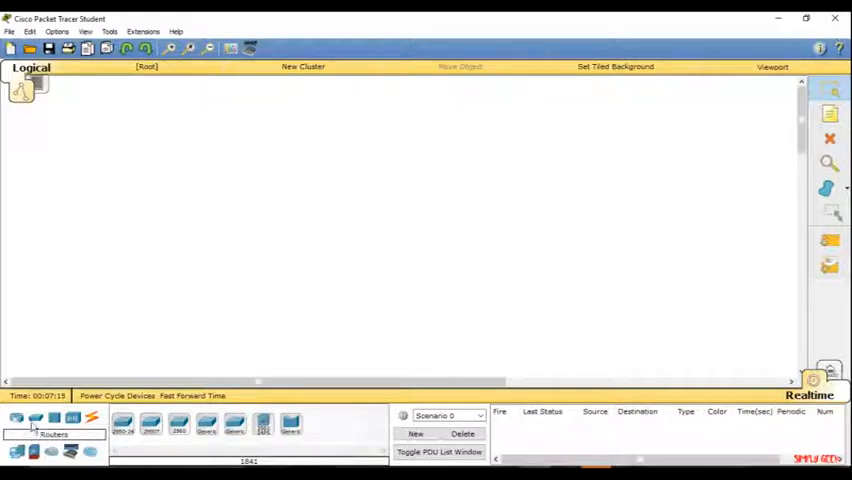
{"action": "left_click", "coordinate": [71, 420]}
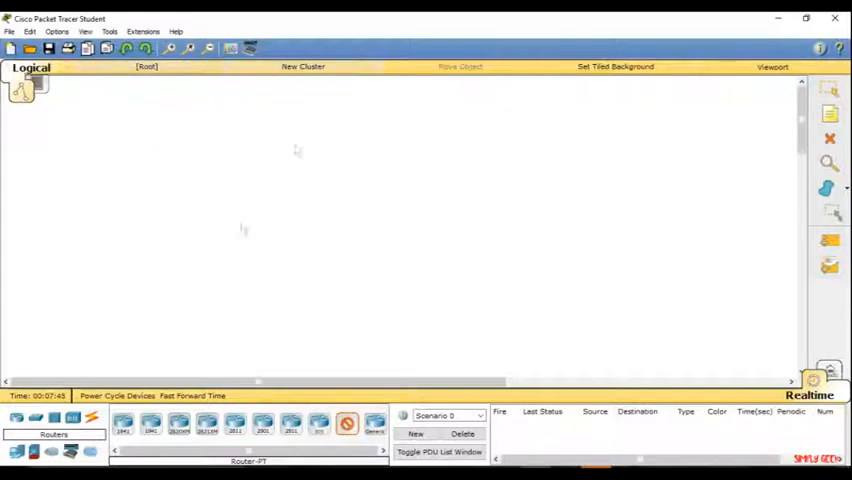
Step: Select the generic Router-PT model and place Router0 and Router1 on the workspace
{"action": "left_click", "coordinate": [160, 160]}
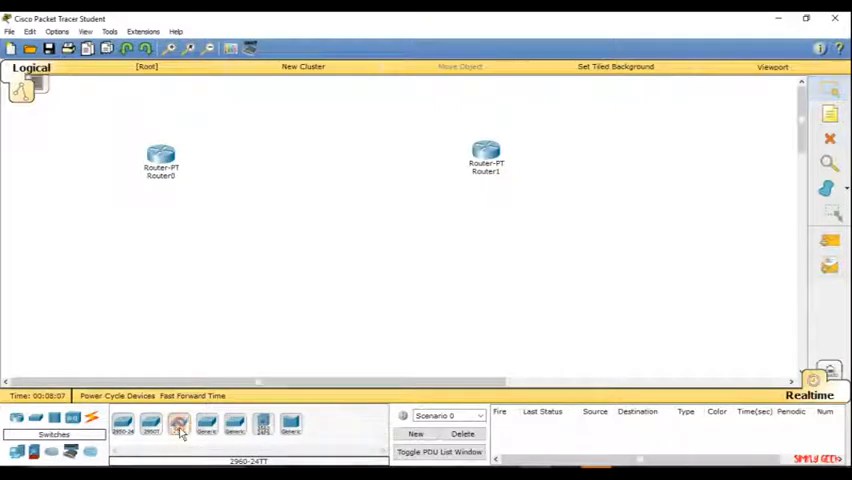
Step: Select the 2960-24TT switch model and place Switch0 below Router0
{"action": "left_click", "coordinate": [178, 425]}
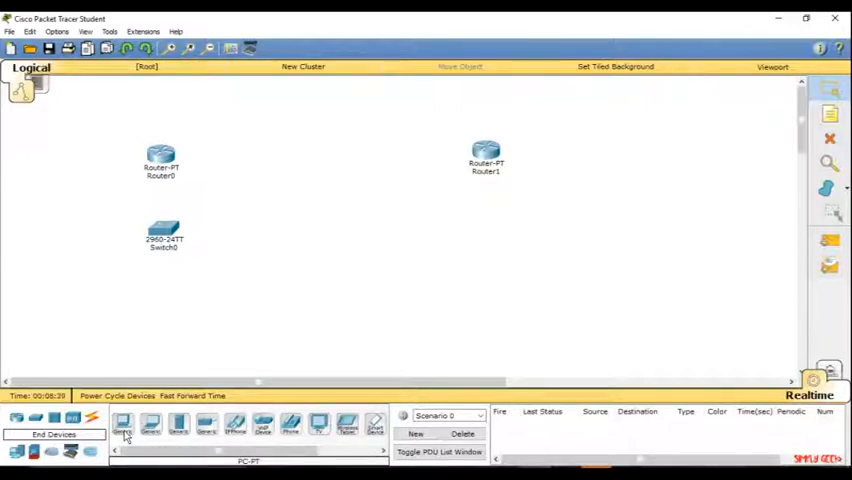
{"action": "mouse_move", "coordinate": [150, 425]}
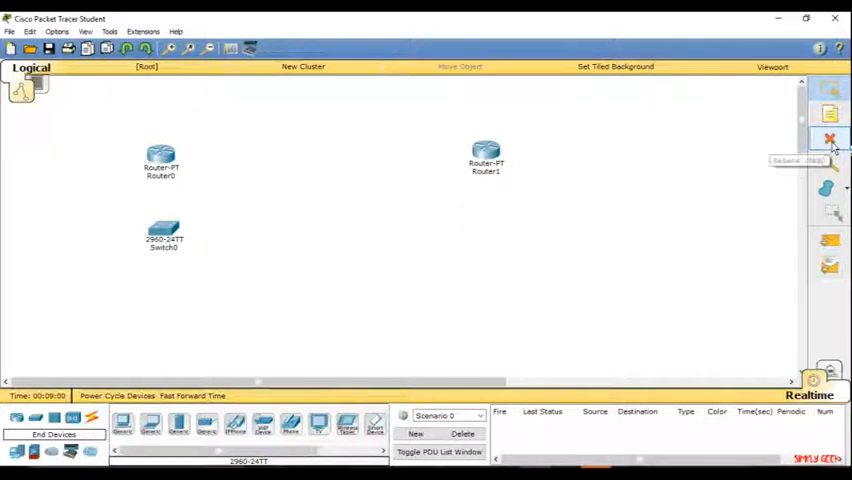
{"action": "mouse_move", "coordinate": [829, 139]}
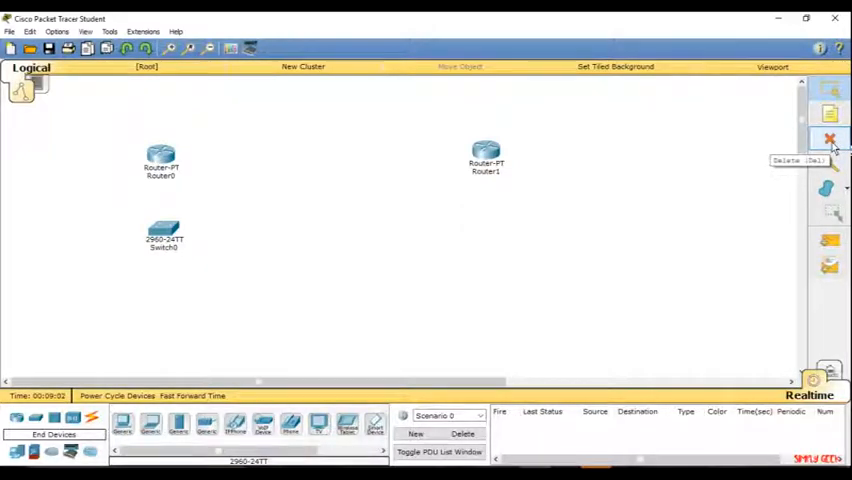
{"action": "mouse_move", "coordinate": [616, 172]}
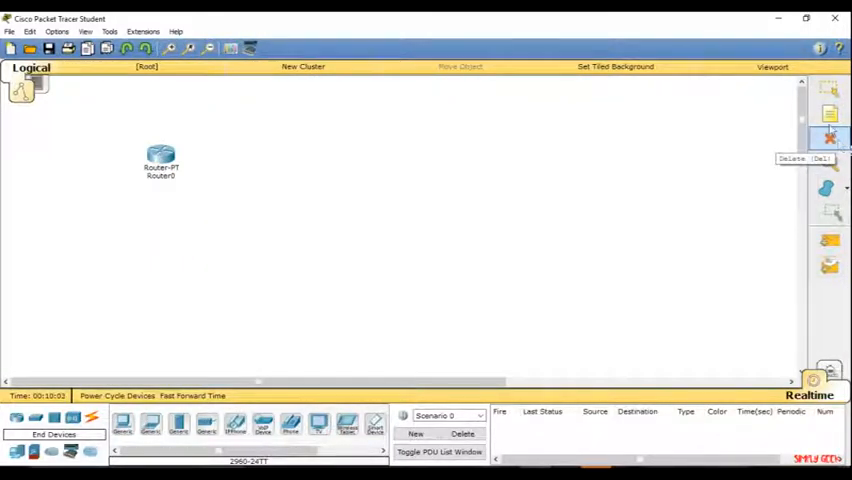
{"action": "mouse_move", "coordinate": [830, 112]}
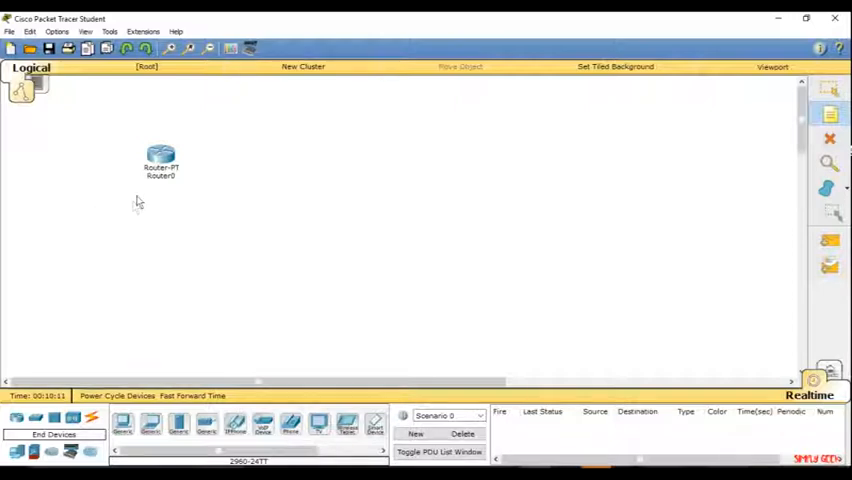
{"action": "mouse_move", "coordinate": [143, 194]}
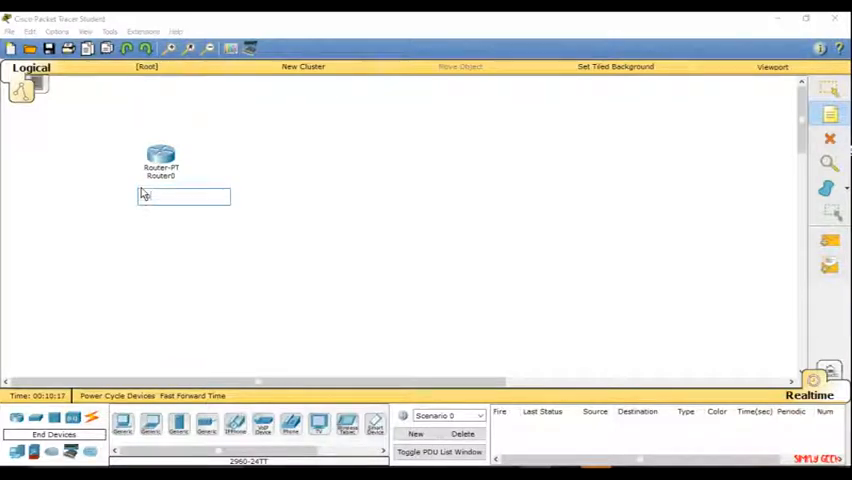
Step: Type the note text 'router used to provide internet' beneath Router0
{"action": "type", "text": "Router used!"}
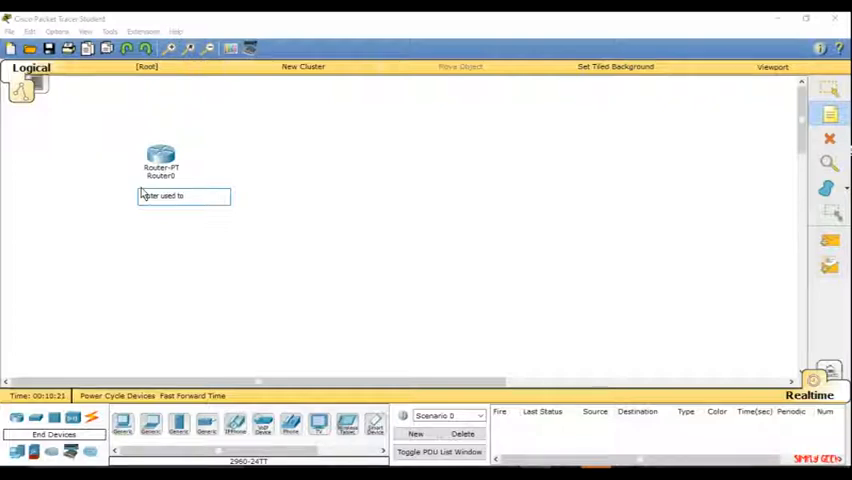
{"action": "type", "text": "provide inf"}
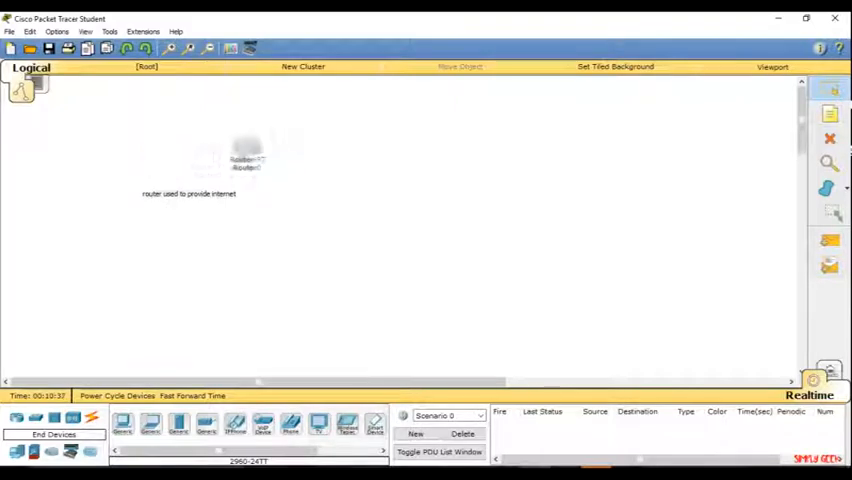
Step: Drag Router0 to the right side, with its note placed beneath it
{"action": "left_click_drag", "start_coordinate": [245, 160], "coordinate": [514, 187]}
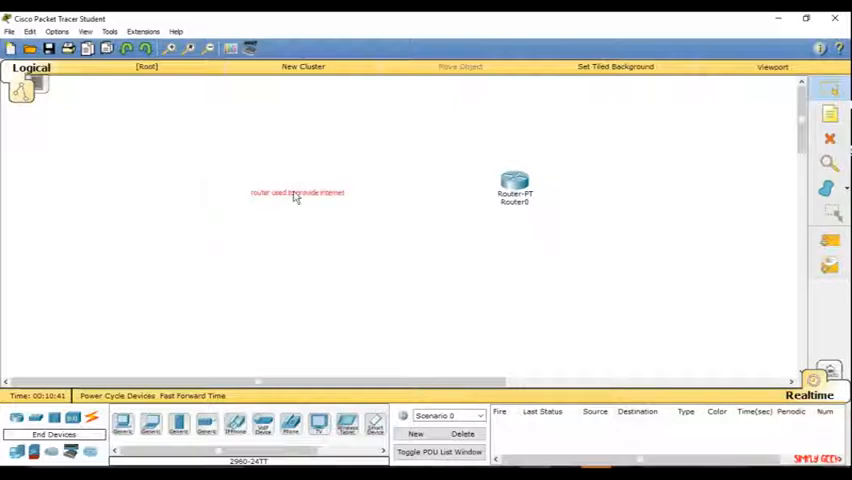
{"action": "left_click_drag", "start_coordinate": [297, 192], "coordinate": [508, 233]}
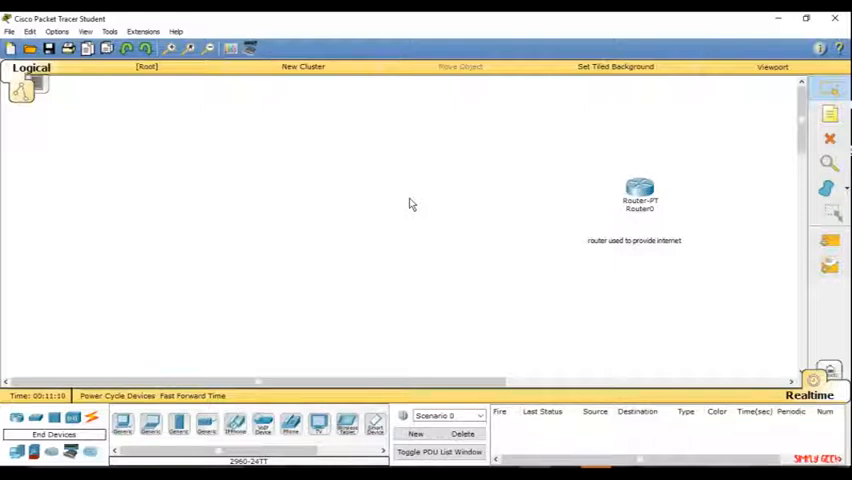
{"action": "mouse_move", "coordinate": [165, 313]}
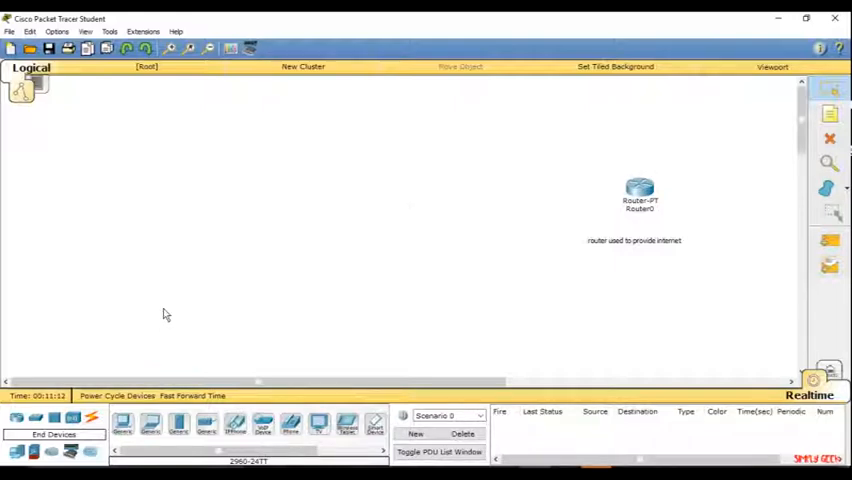